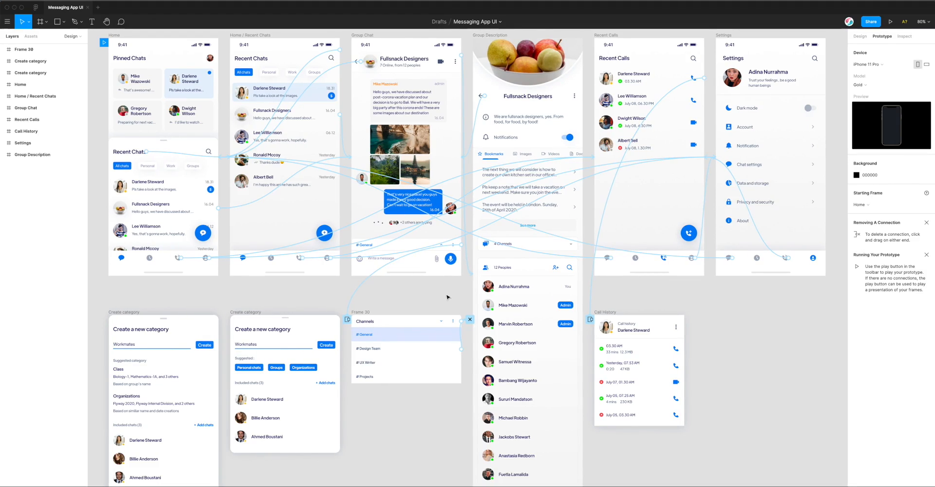
mouse_move(438, 298)
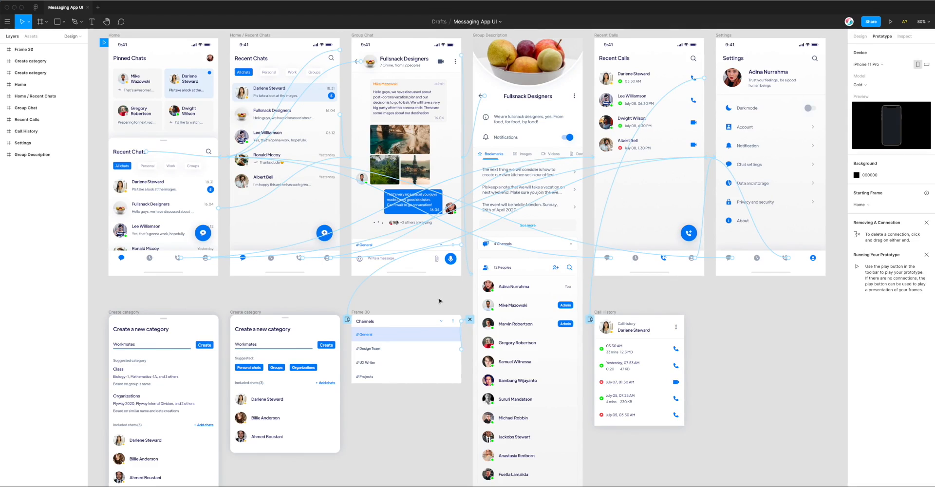
mouse_move(438, 301)
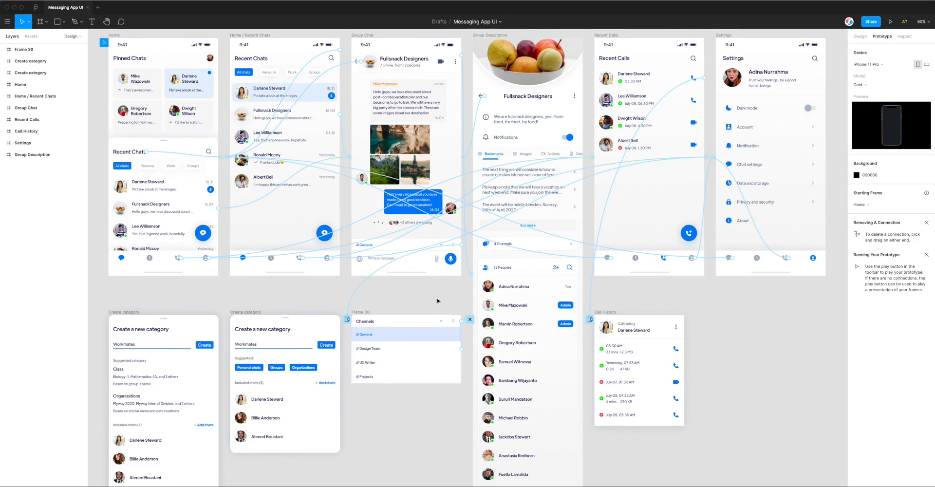
mouse_move(343, 289)
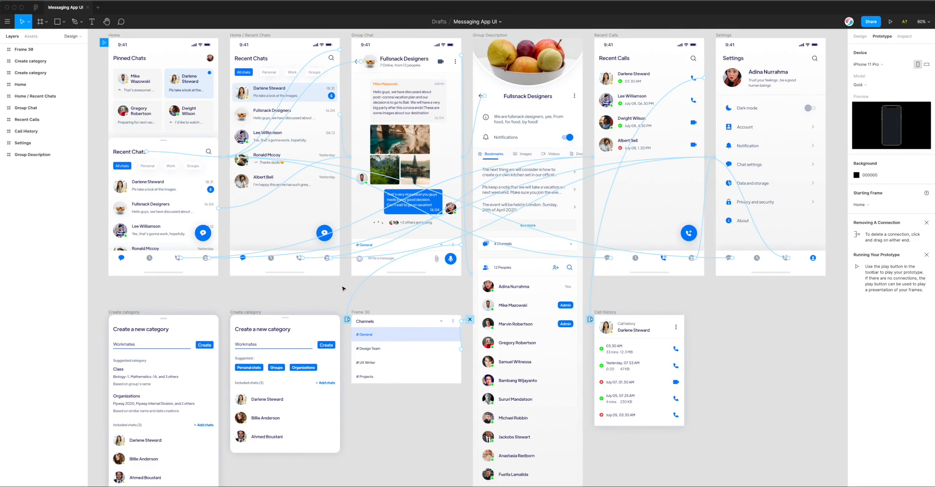
mouse_move(93, 66)
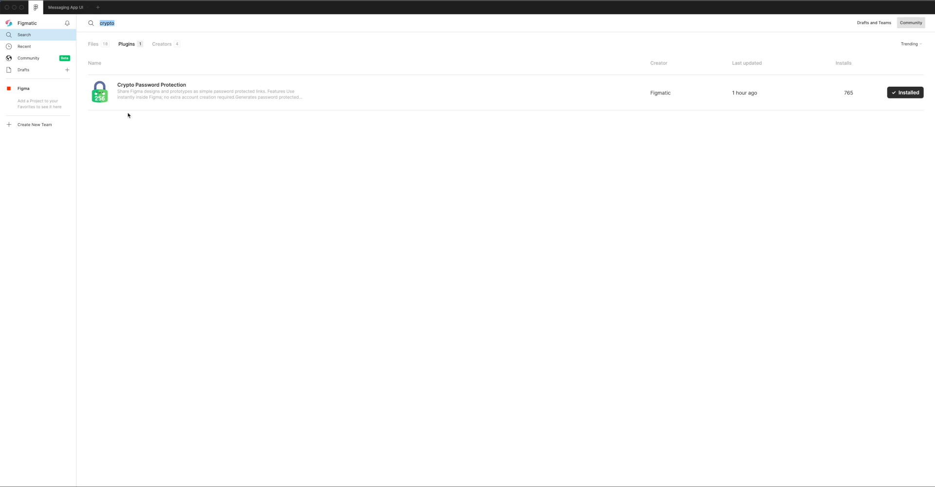
mouse_move(40, 58)
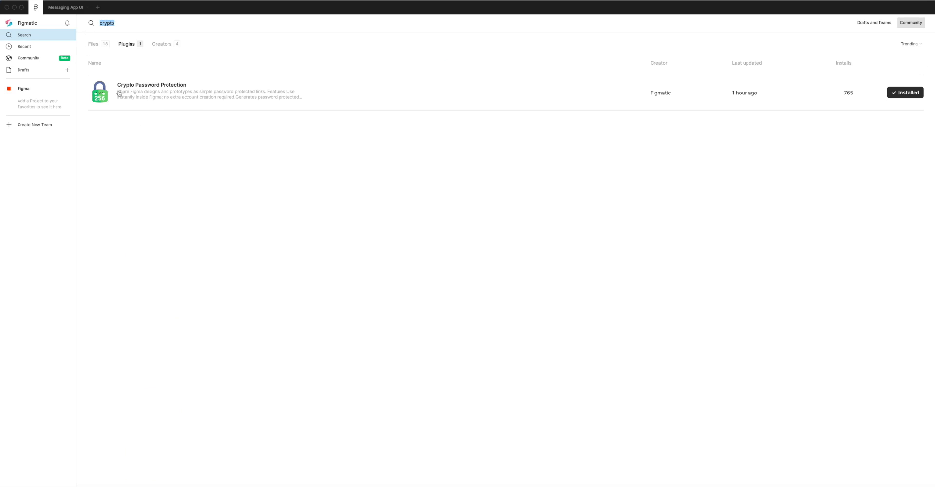
mouse_move(178, 91)
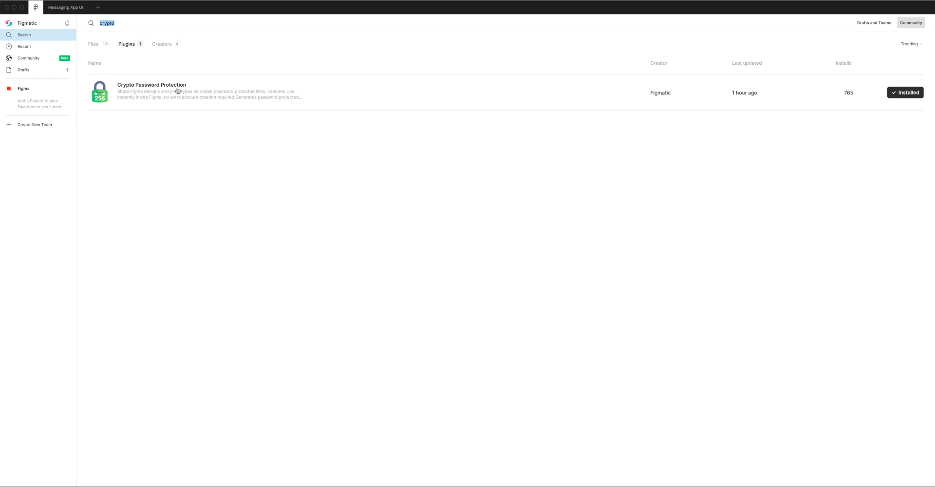
mouse_move(888, 122)
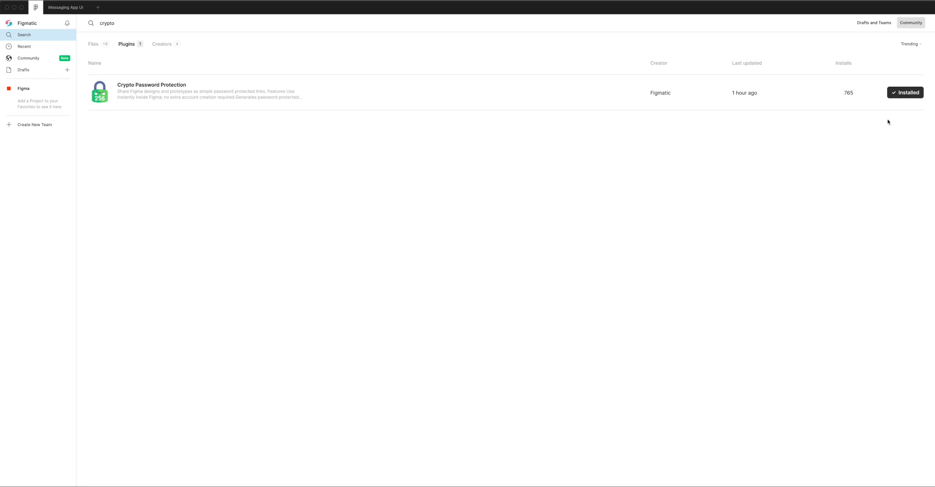
mouse_move(892, 106)
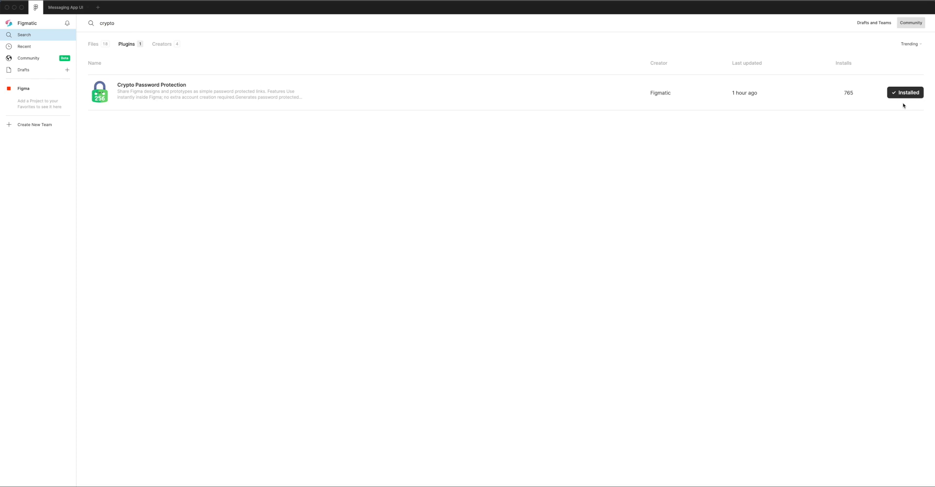
mouse_move(67, 10)
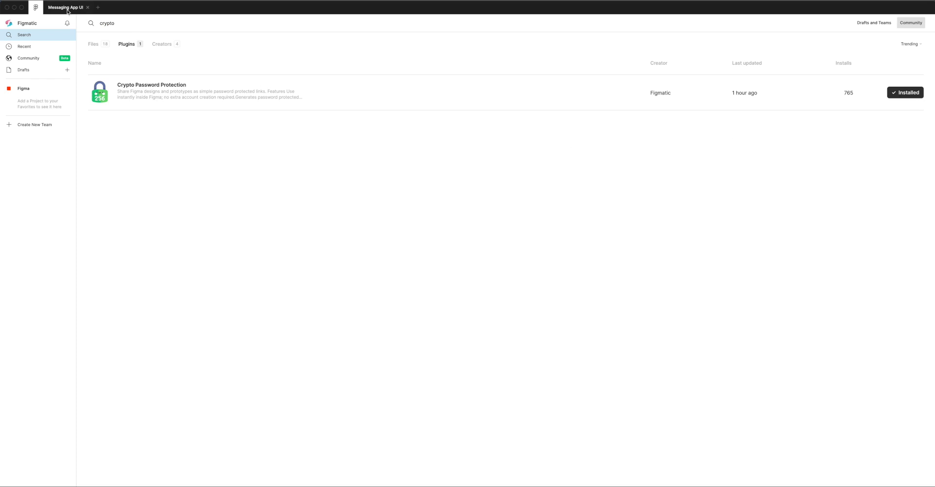
Return to the Messaging App UI file and choose Figma Prototype (Live Embed) in Crypto.
left_click(66, 7)
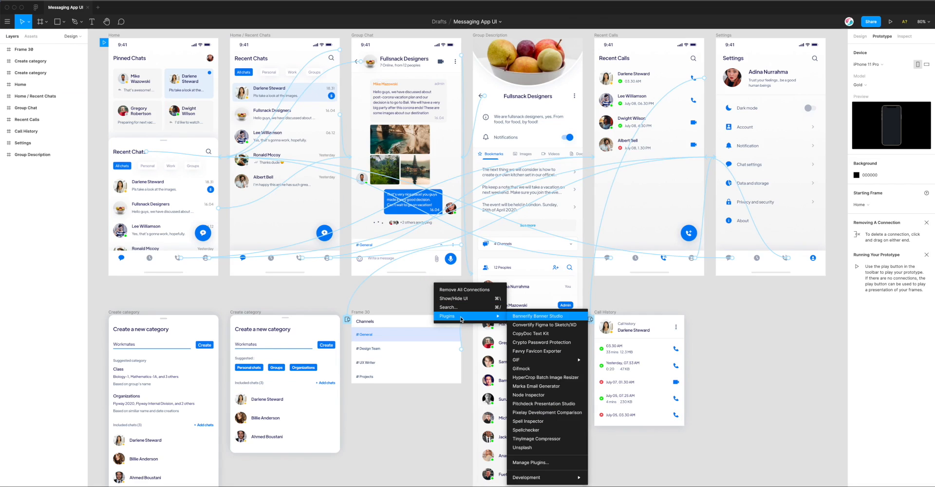
mouse_move(528, 344)
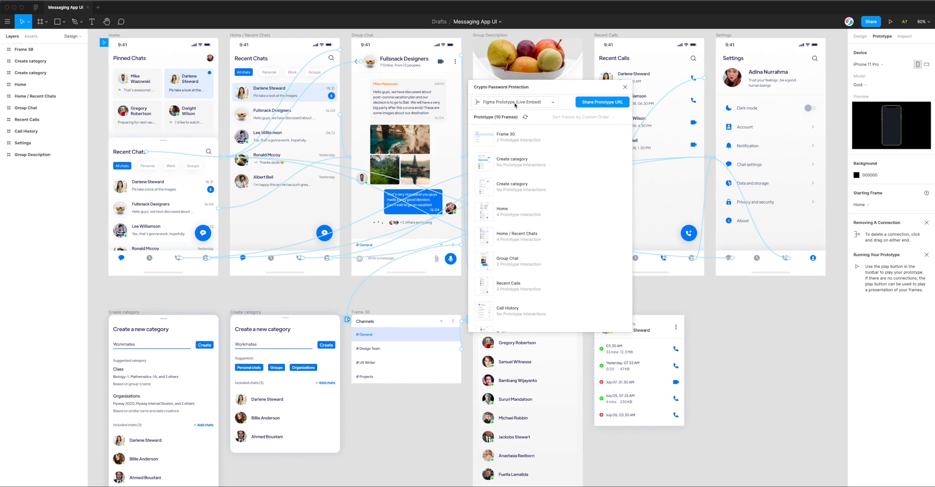
mouse_move(575, 110)
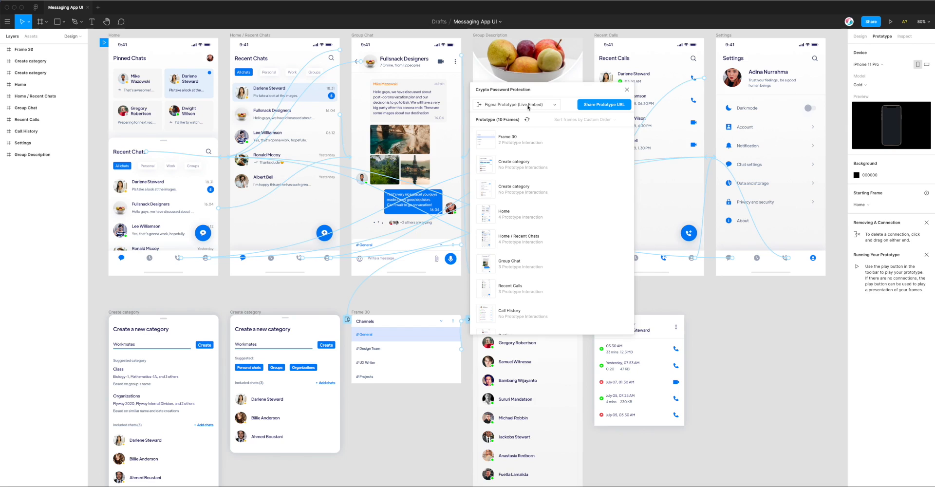
left_click(516, 104)
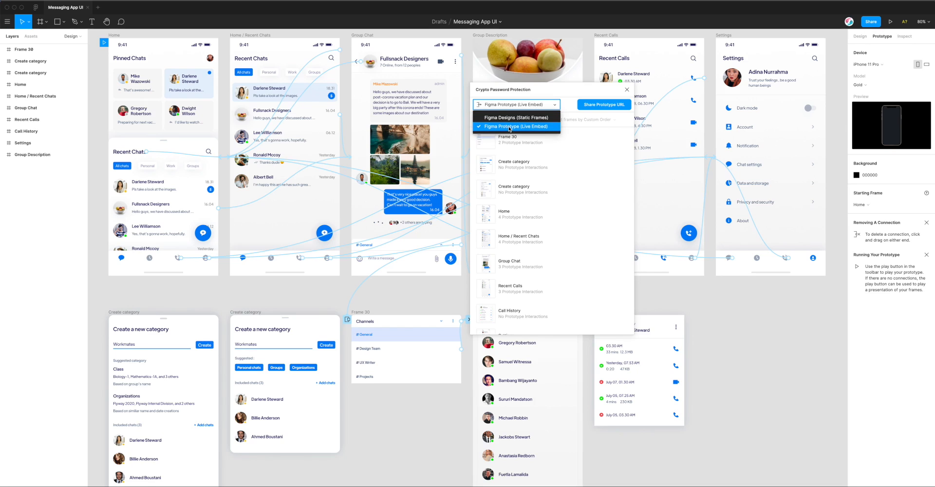
left_click(515, 126)
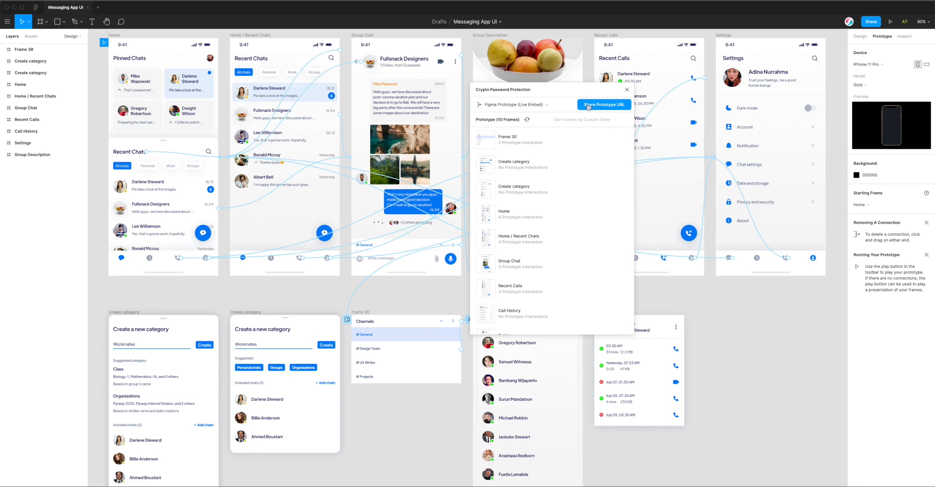
Generate the secure prototype URL in Crypto and copy its password.
left_click(603, 104)
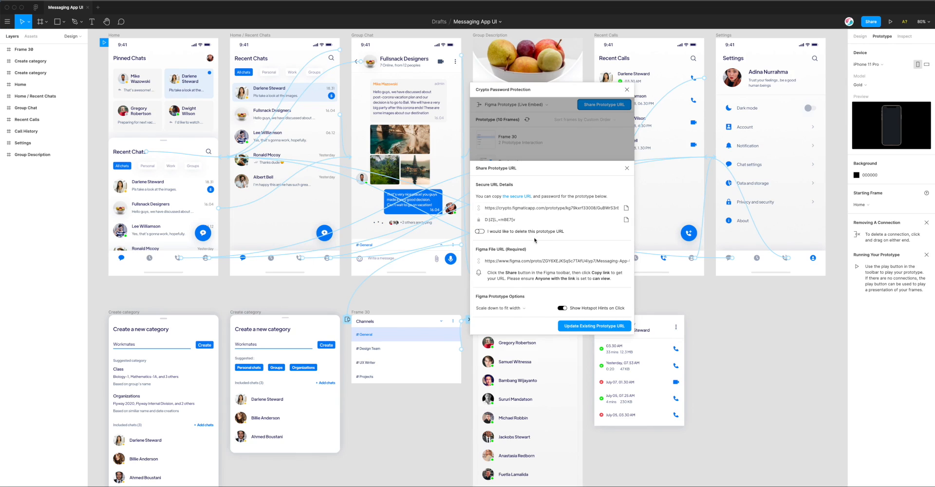
mouse_move(531, 244)
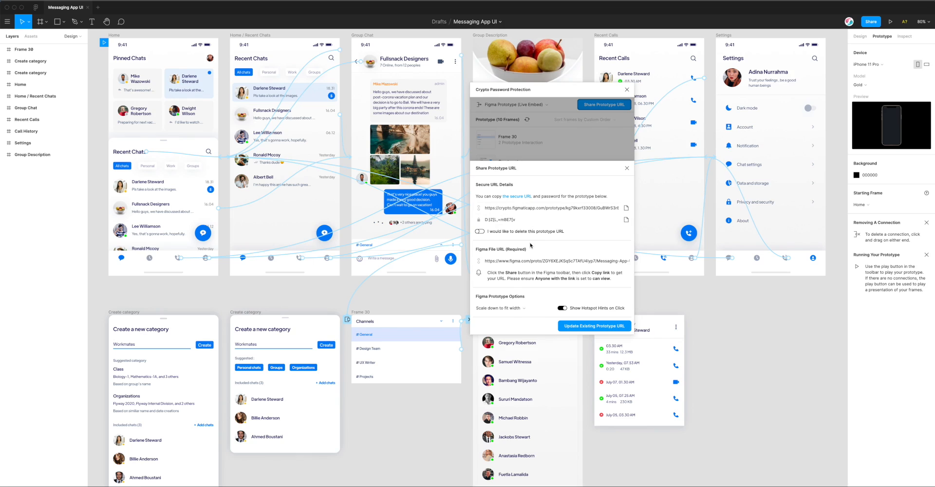
mouse_move(524, 205)
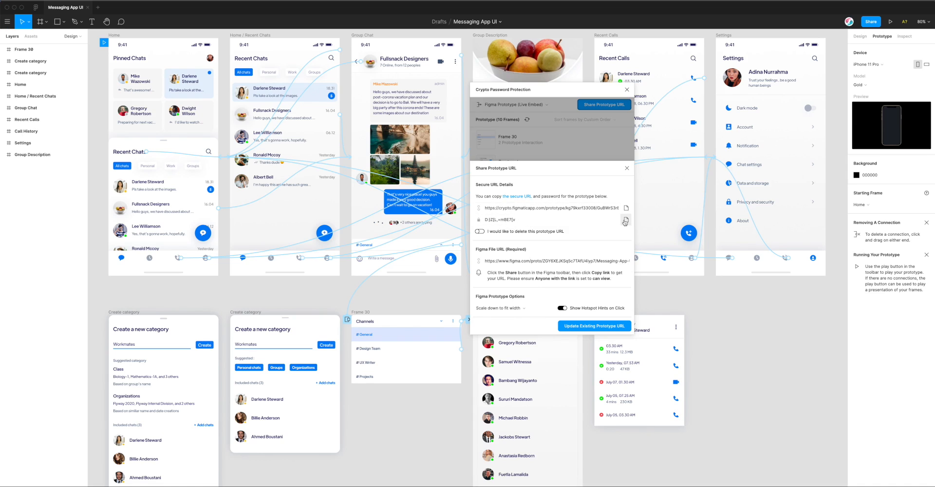
left_click(625, 219)
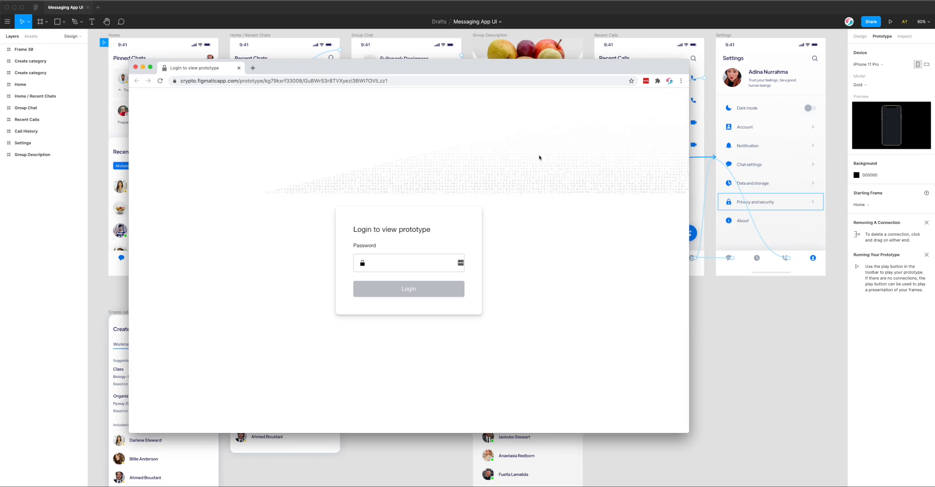
Paste the generated password into the prototype login page and log in.
left_click(409, 263)
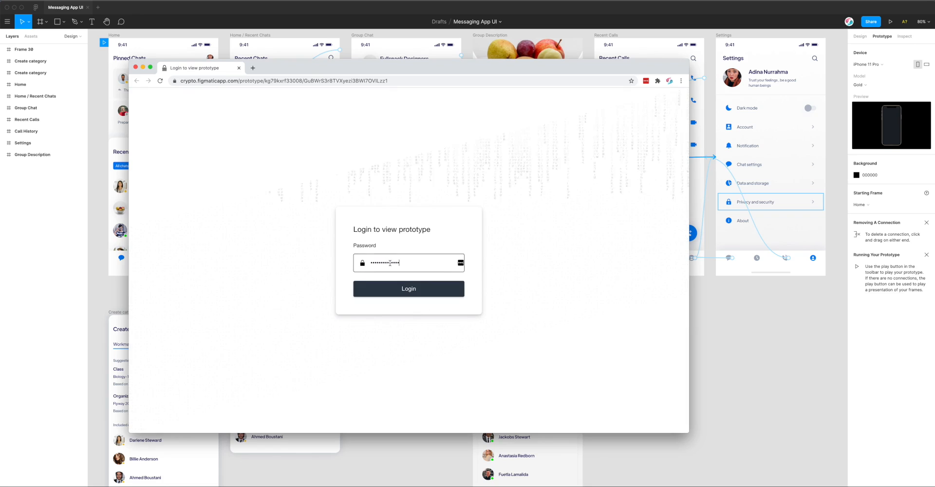
left_click(409, 288)
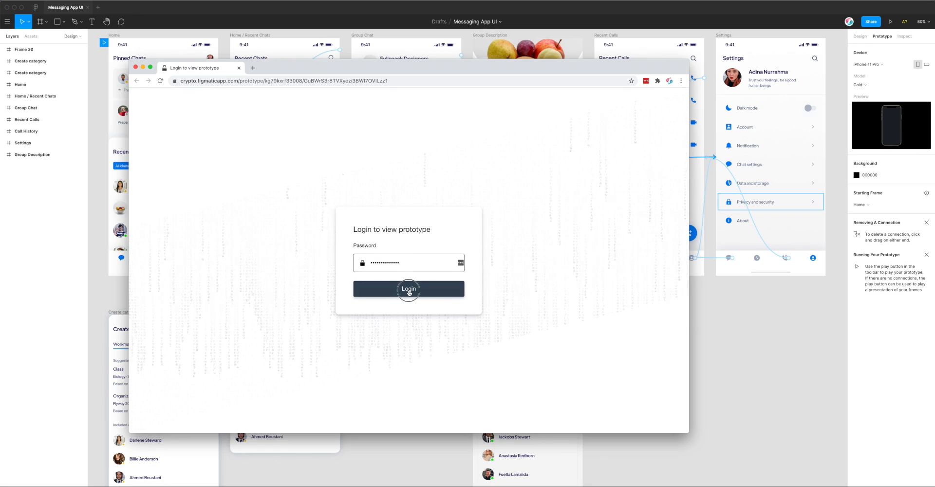
left_click(409, 290)
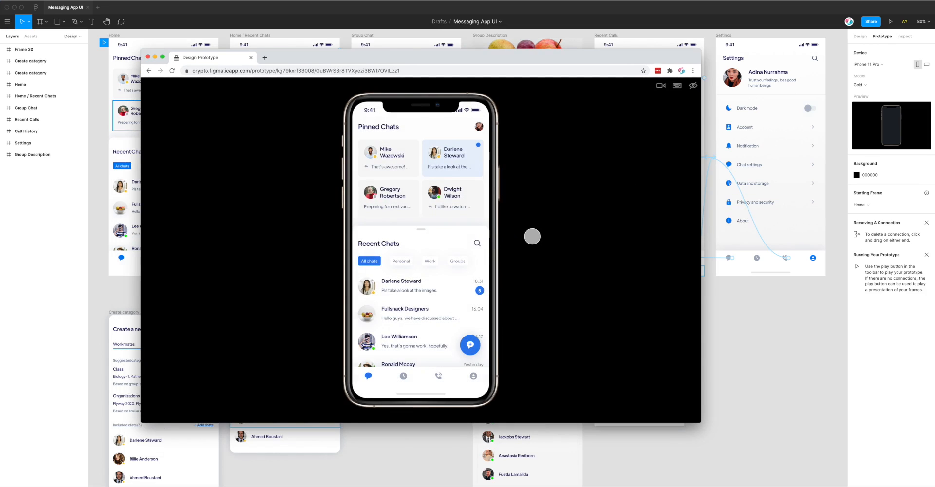
mouse_move(191, 66)
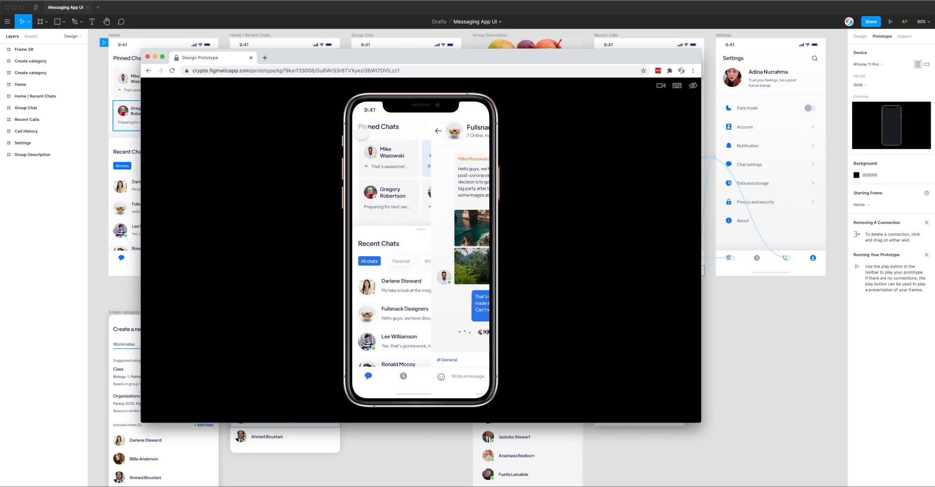
Go back from the group chat to the Pinned Chats home screen.
left_click(439, 131)
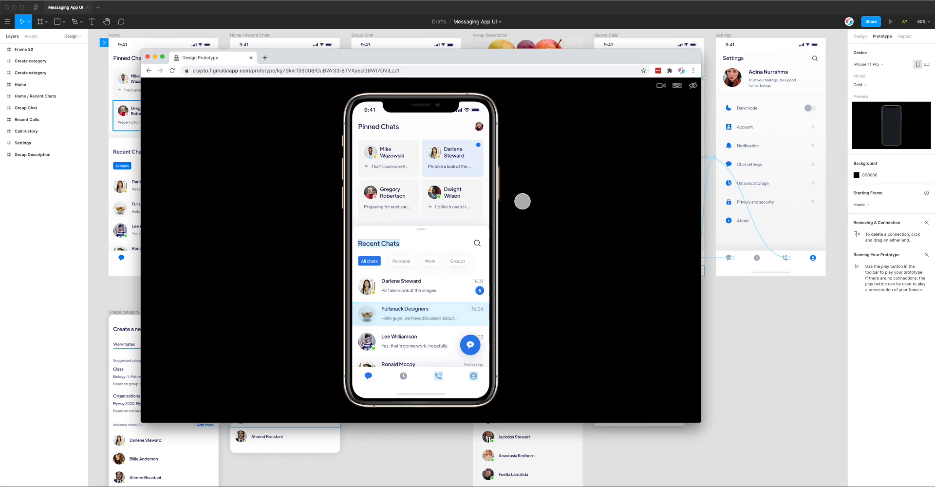
mouse_move(606, 138)
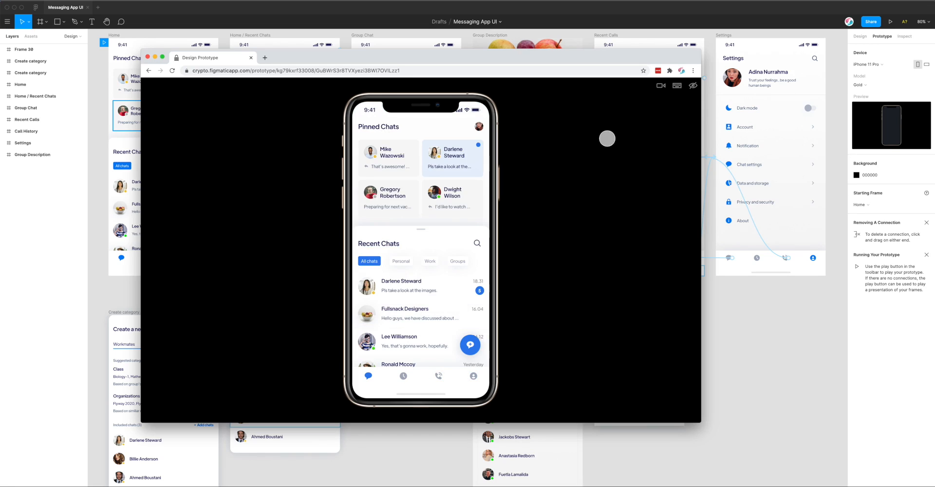
mouse_move(661, 88)
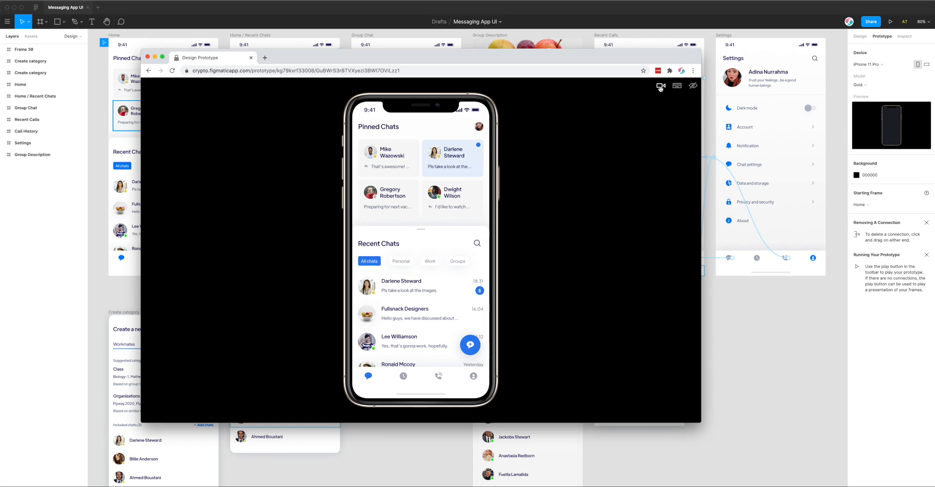
Start recording and share the Design Prototype Chrome tab.
left_click(661, 86)
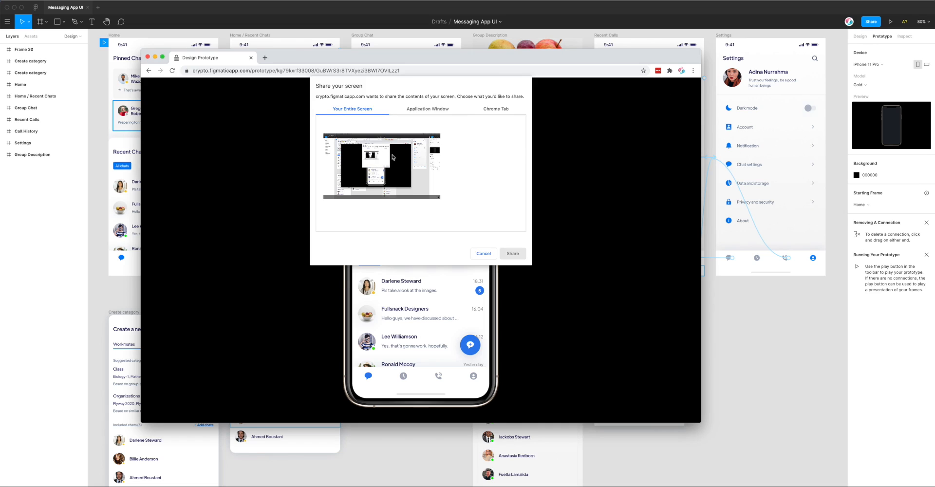
mouse_move(425, 98)
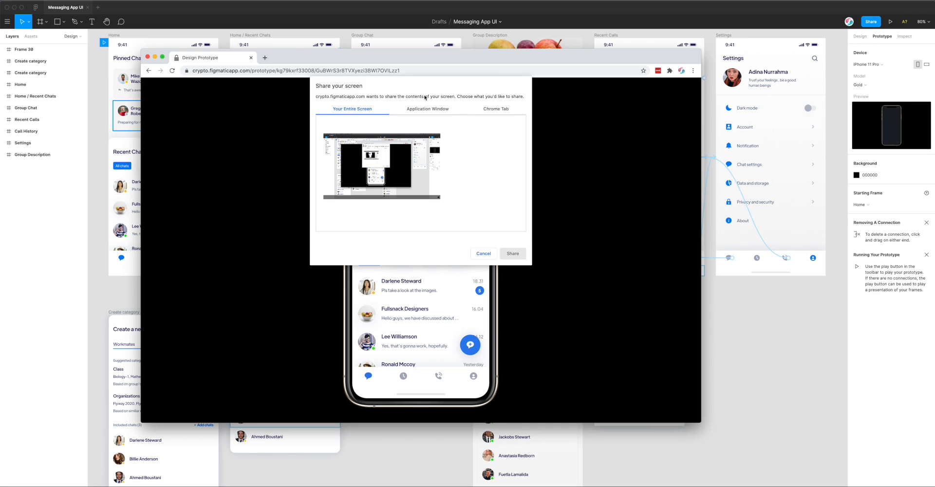
mouse_move(397, 103)
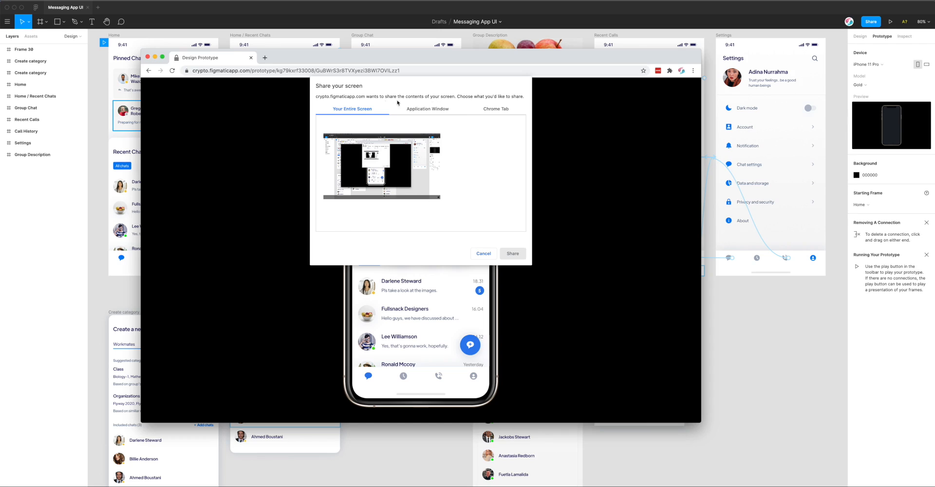
mouse_move(495, 112)
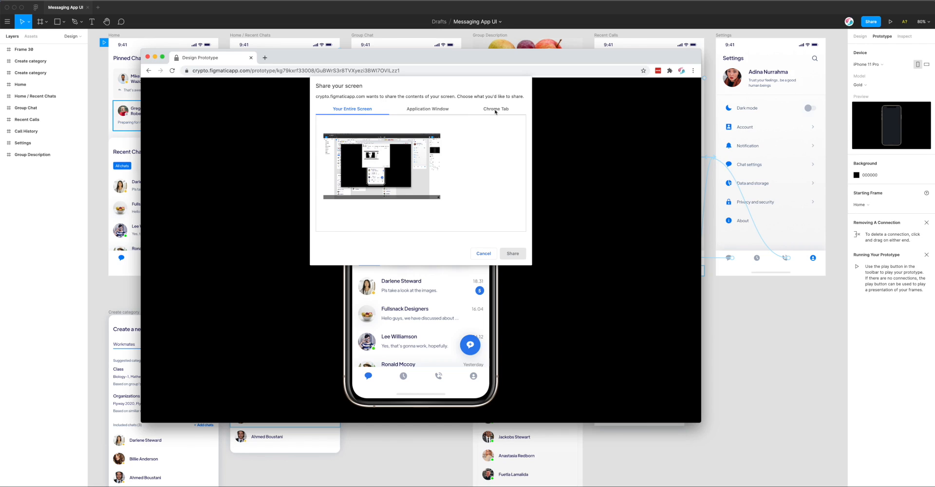
mouse_move(478, 114)
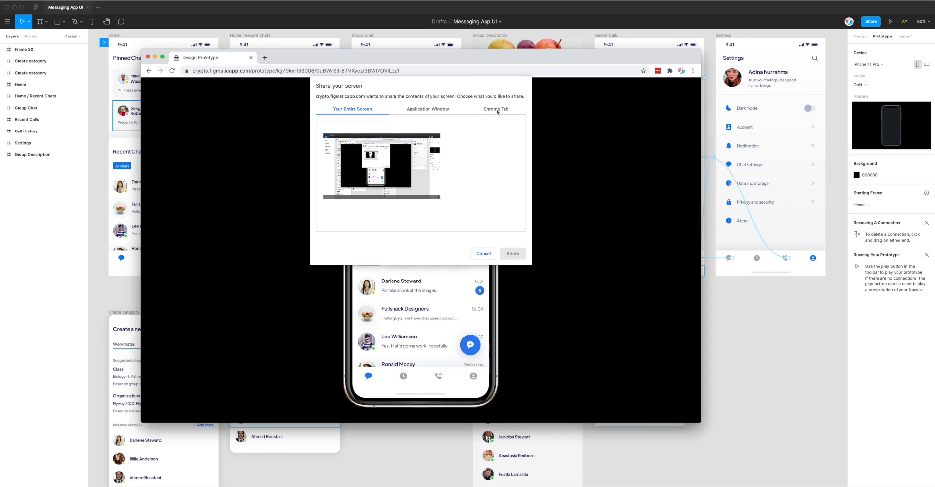
left_click(495, 109)
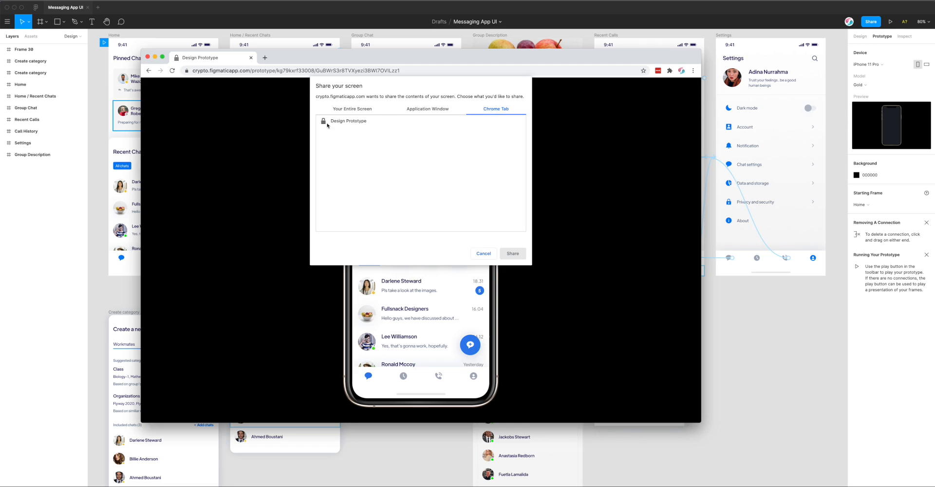
left_click(348, 120)
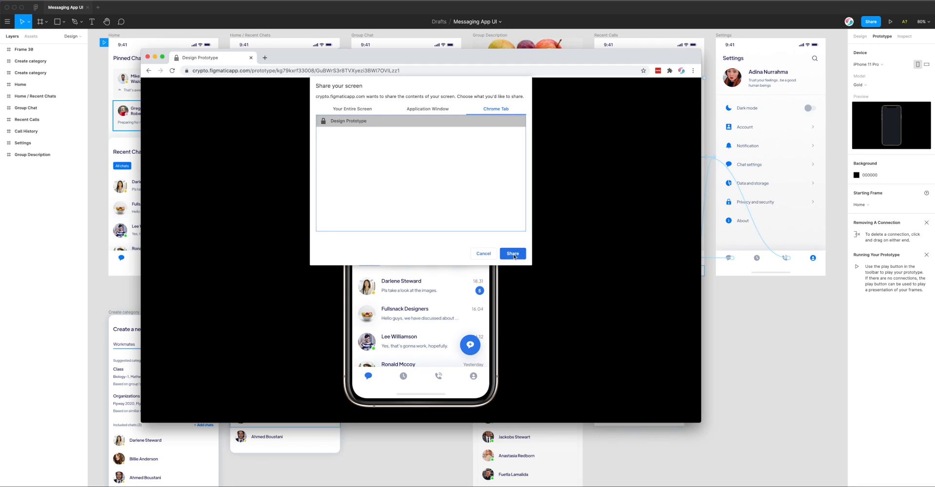
left_click(512, 253)
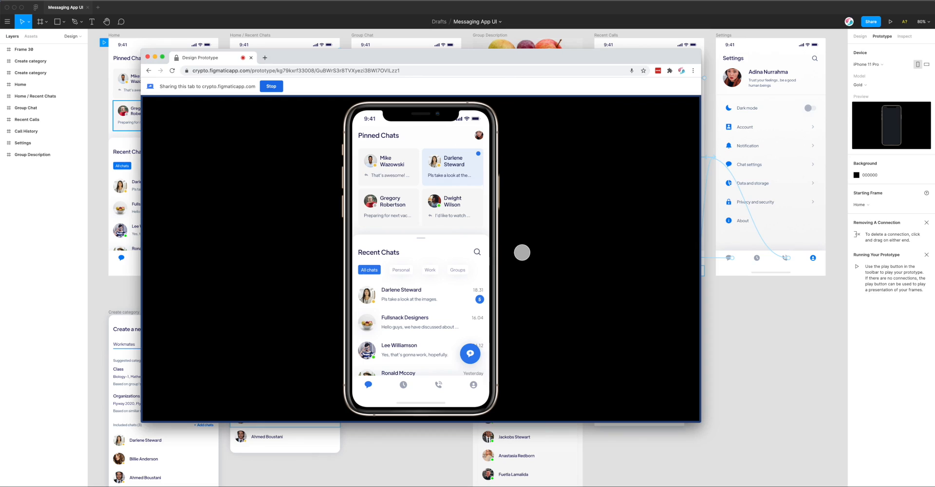
mouse_move(293, 205)
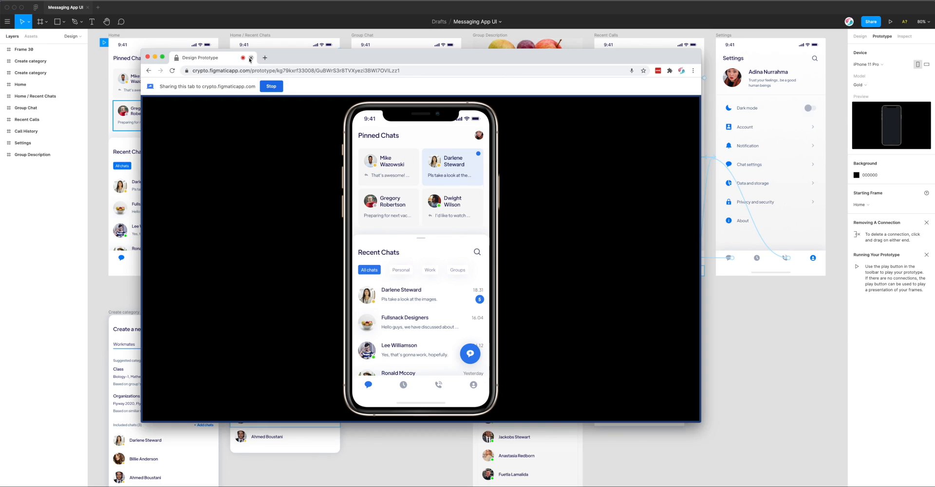
mouse_move(243, 58)
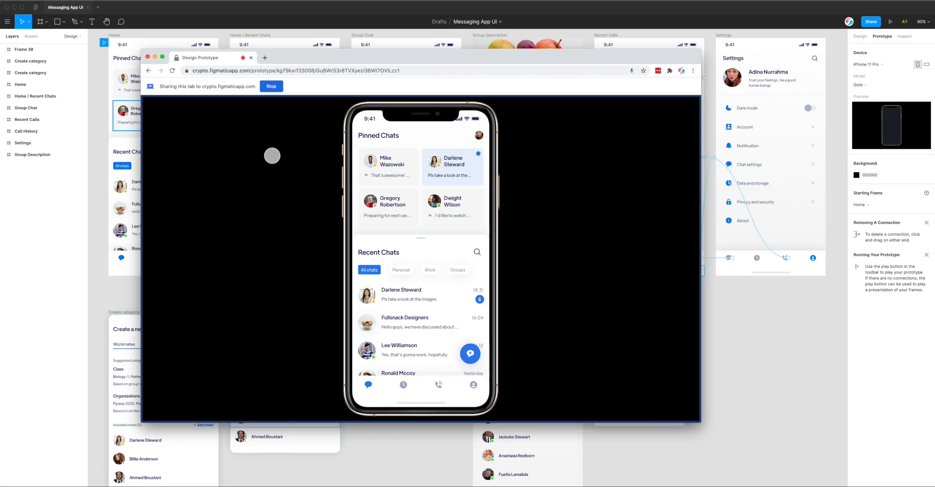
mouse_move(264, 123)
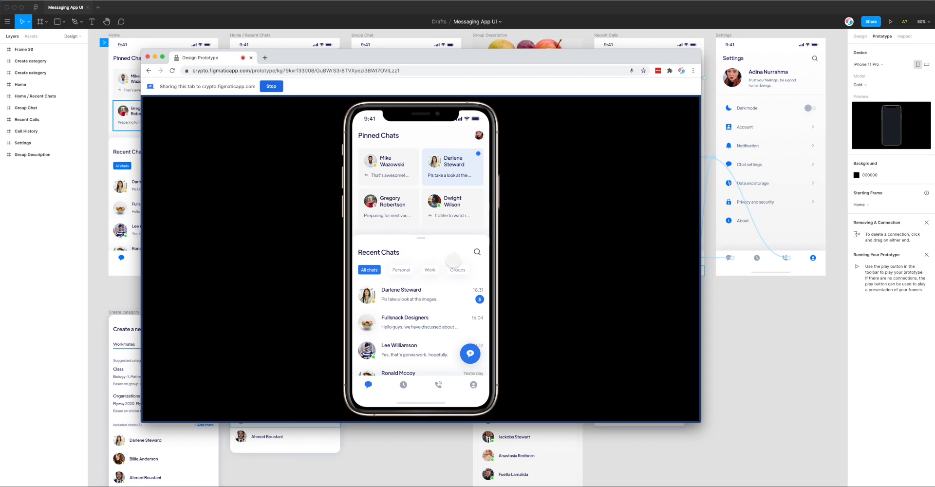
Open Fullsnack Designers, return, scroll Recent Chats, reopen it and view group details.
left_click(404, 322)
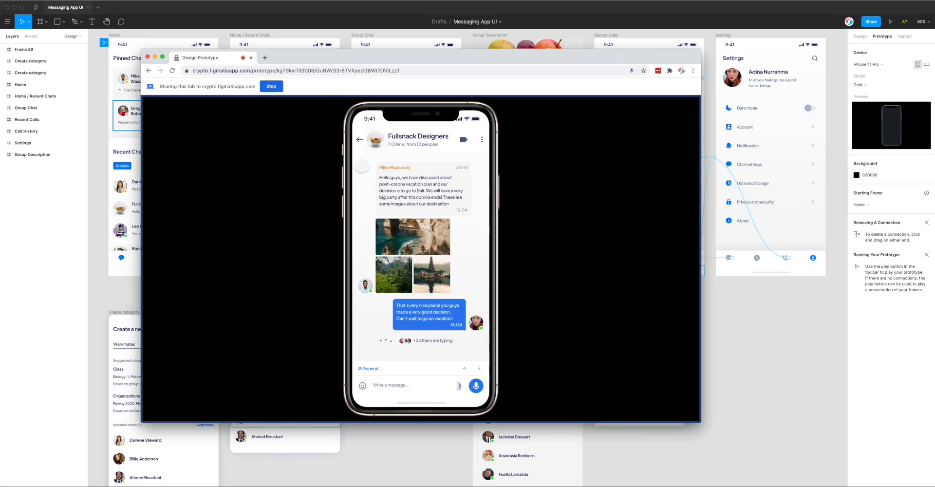
left_click(359, 139)
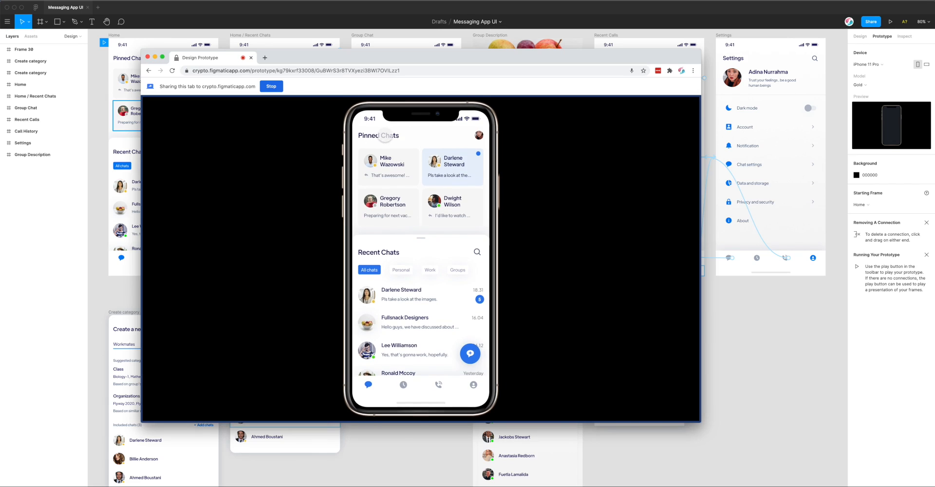
scroll("up", 3)
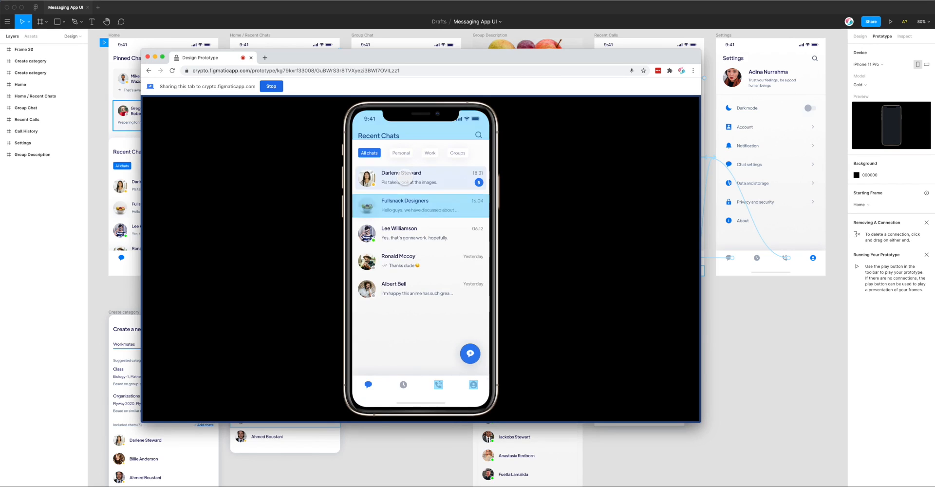
left_click(420, 205)
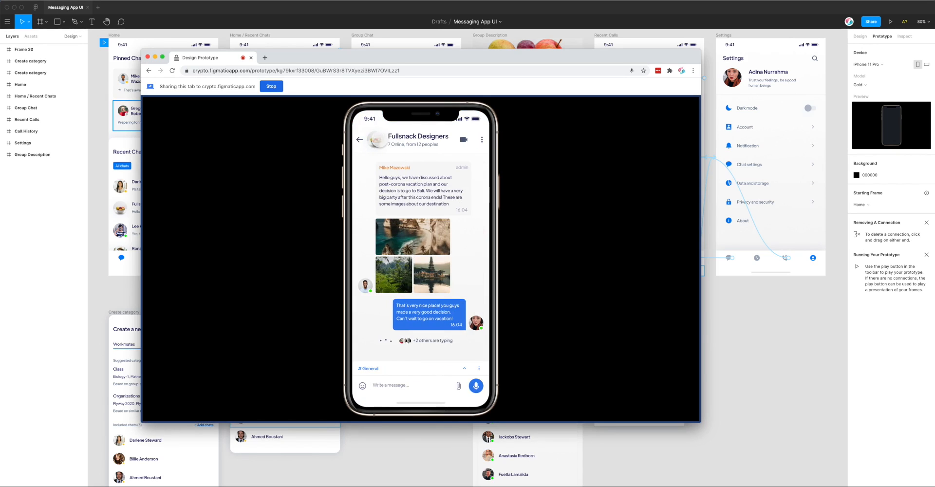
left_click(417, 136)
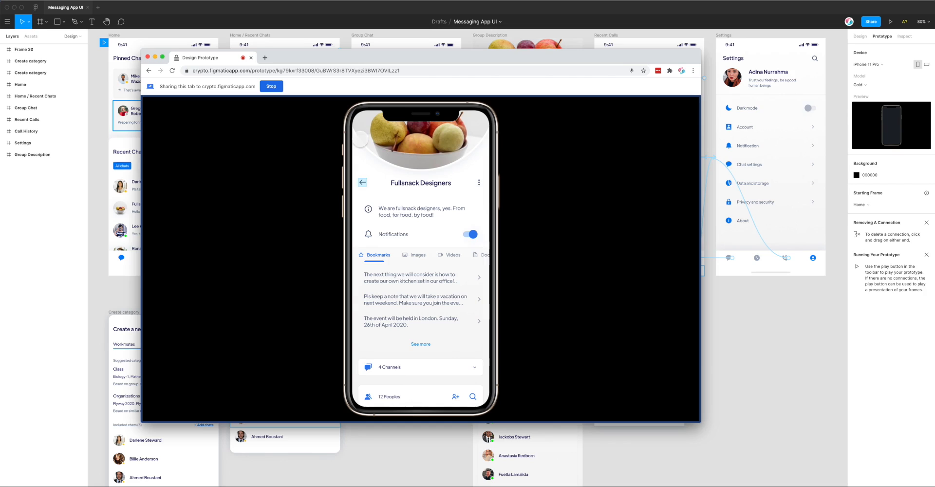
mouse_move(501, 93)
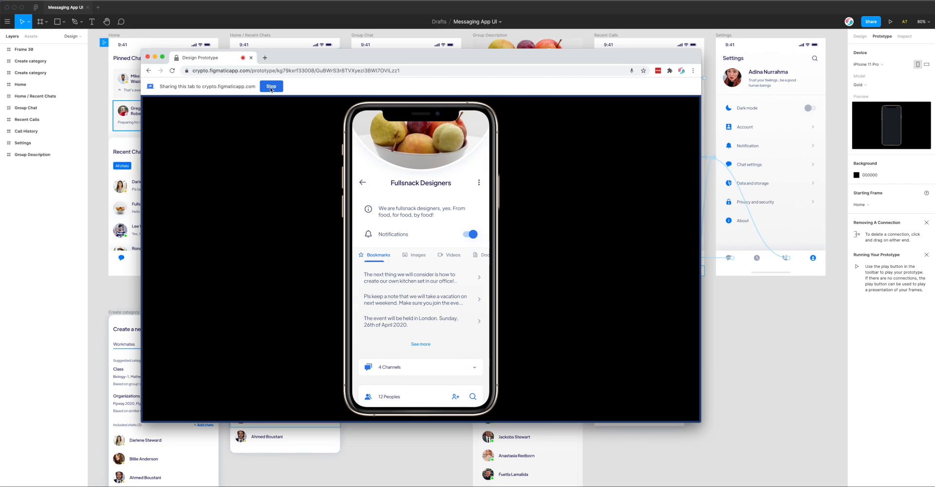
Stop sharing the tab so Design.webm downloads.
left_click(271, 86)
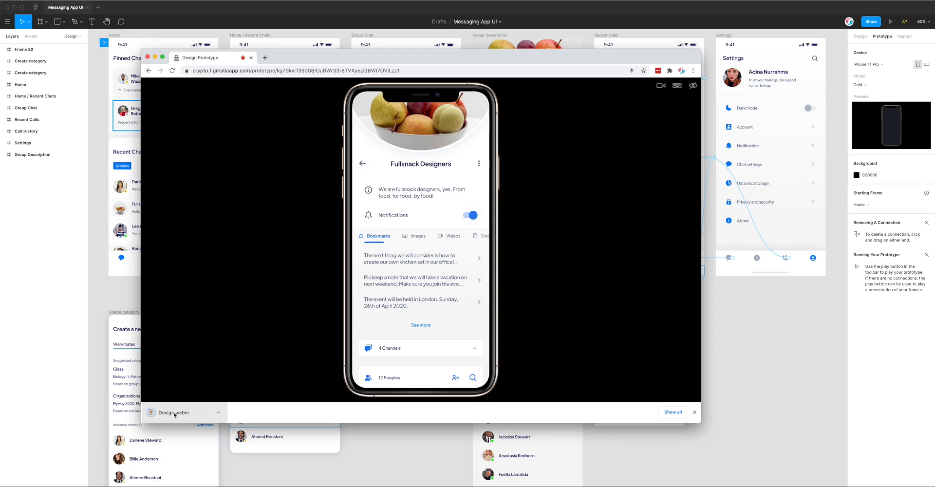
mouse_move(173, 412)
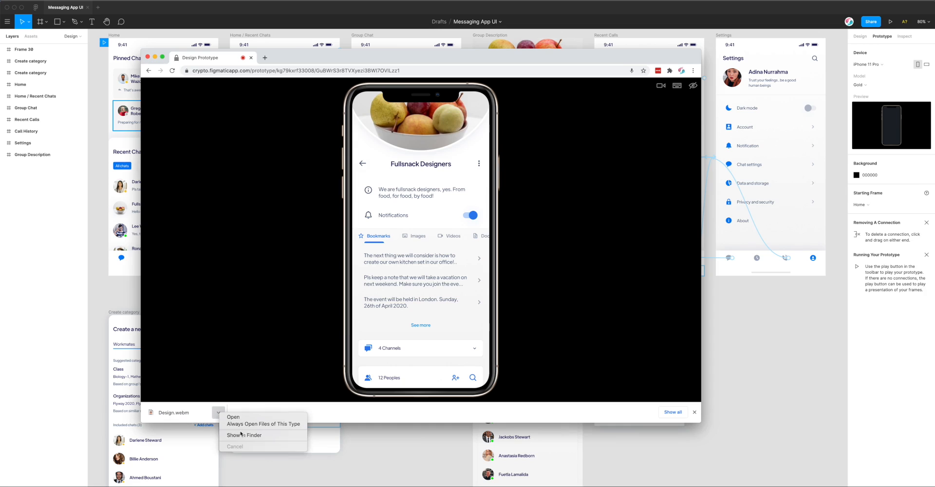
Reveal Design.webm on the Desktop in Finder and drag it into Chrome.
left_click(243, 434)
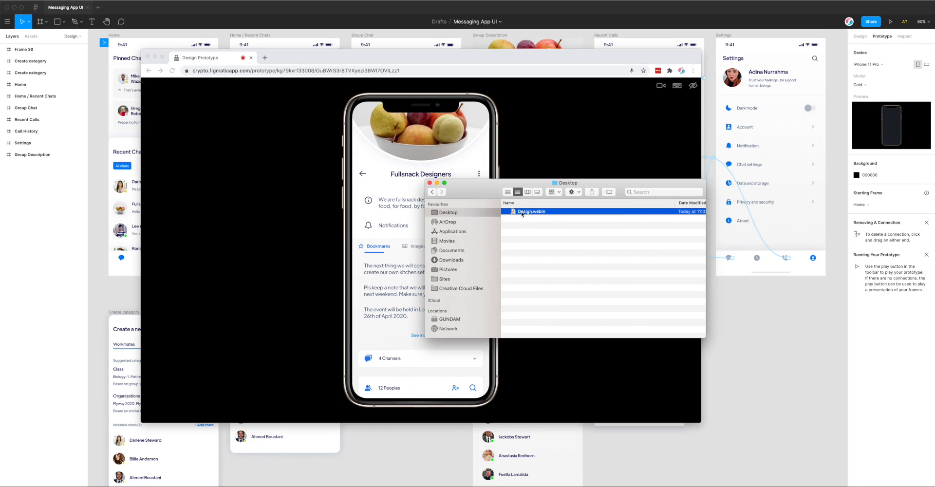
mouse_move(535, 216)
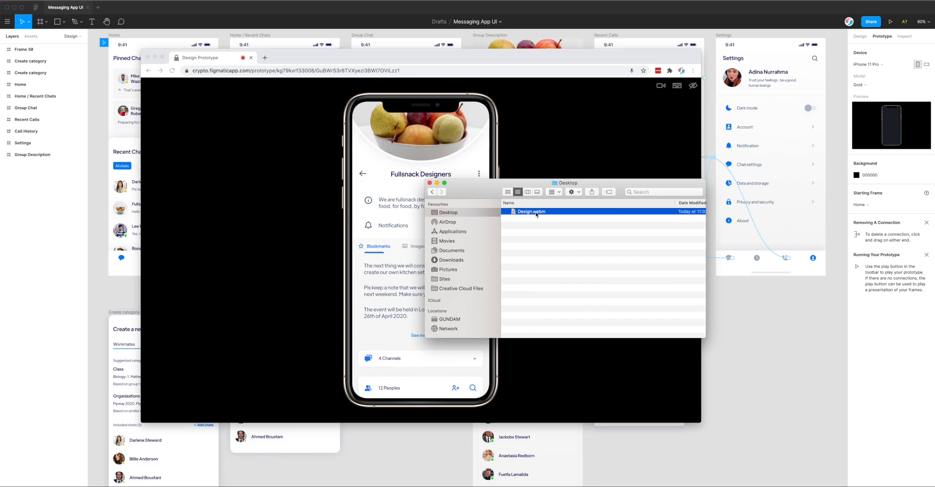
left_click_drag(534, 212, 419, 86)
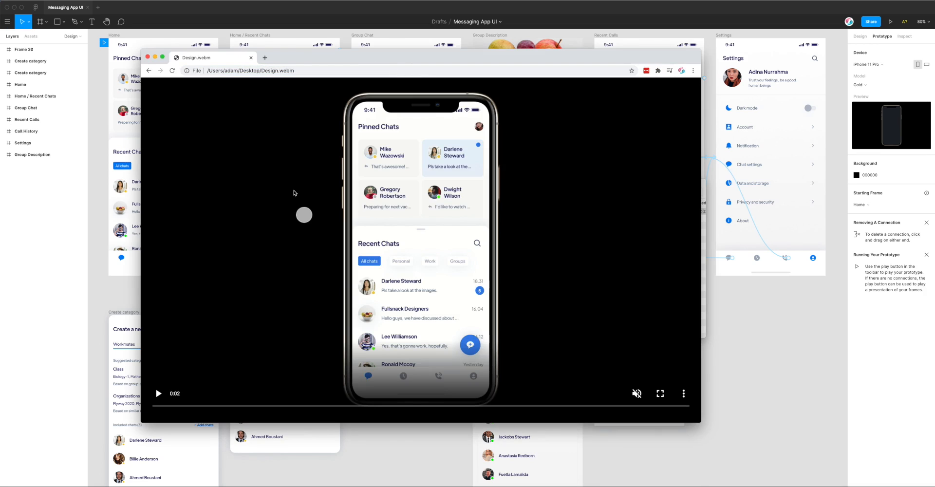
mouse_move(158, 394)
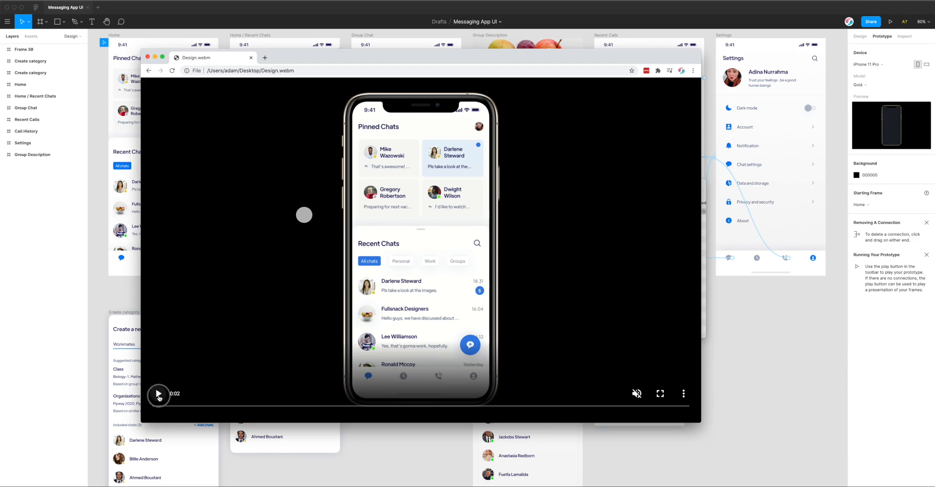
Play the Design.webm walkthrough through to its end at 0:45.
left_click(159, 393)
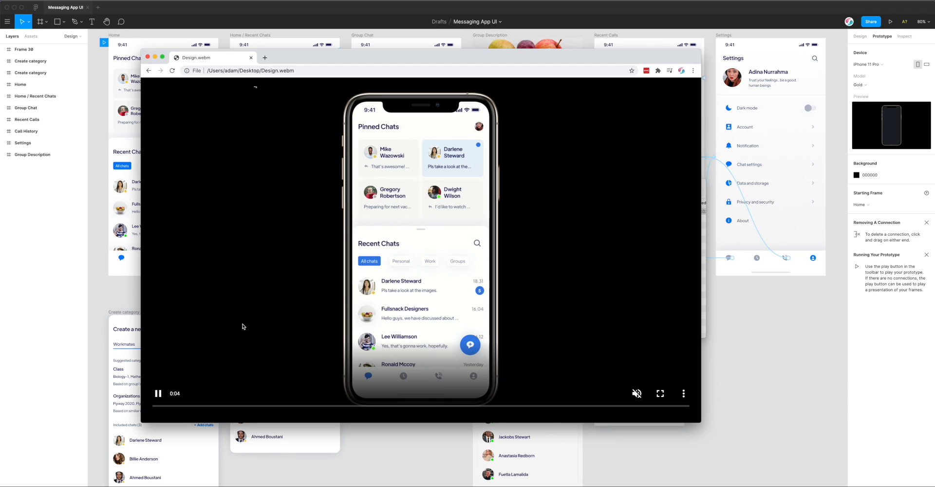
mouse_move(268, 273)
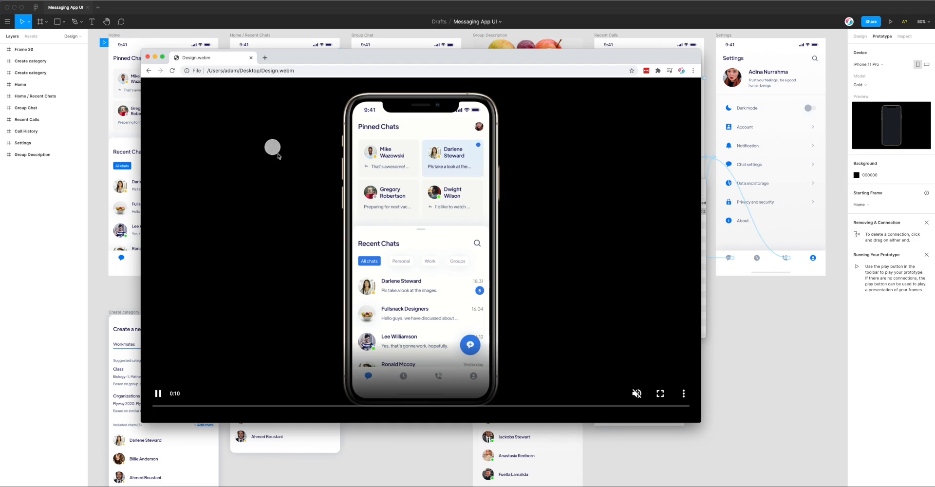
mouse_move(291, 327)
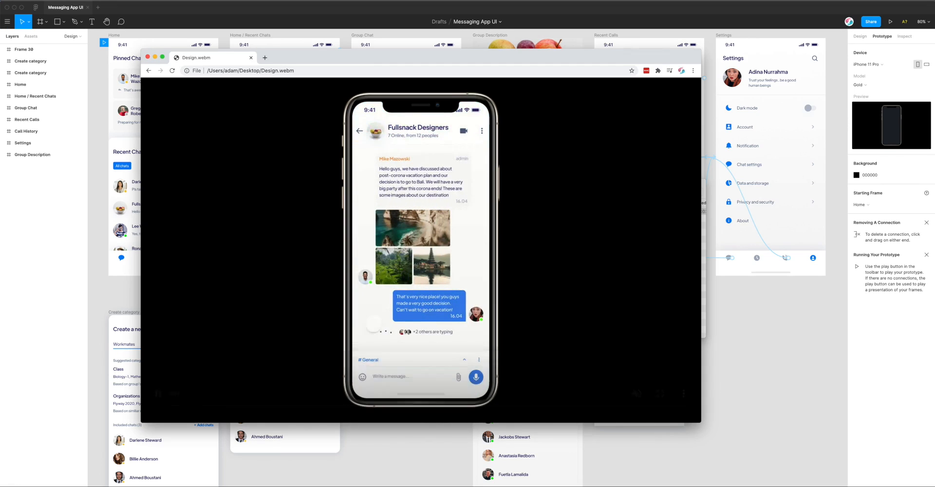
left_click(420, 250)
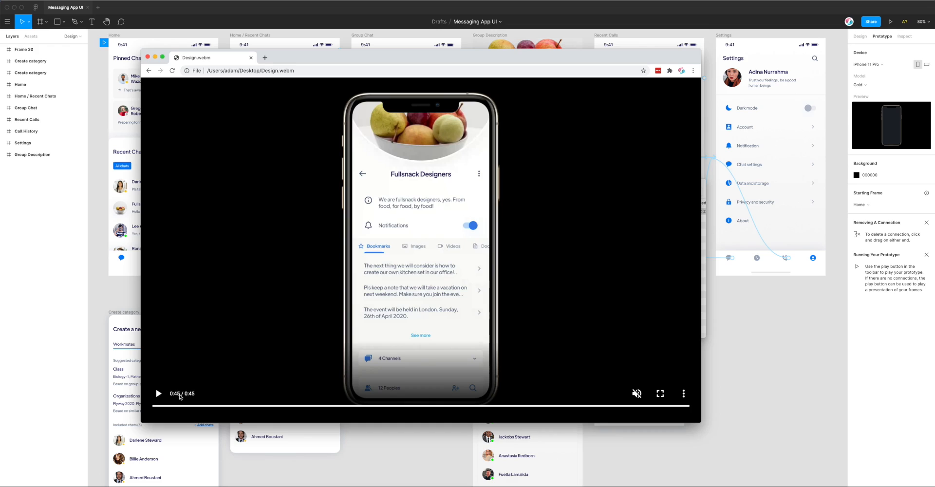
mouse_move(190, 397)
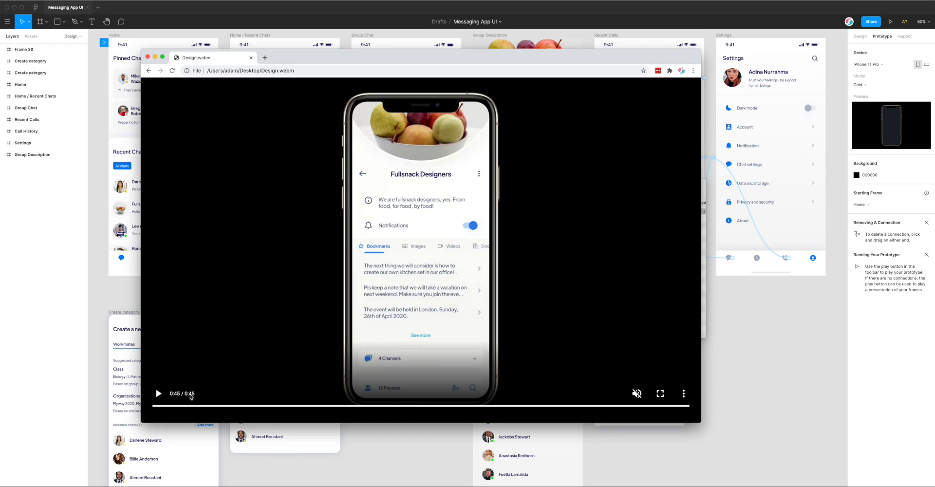
mouse_move(331, 264)
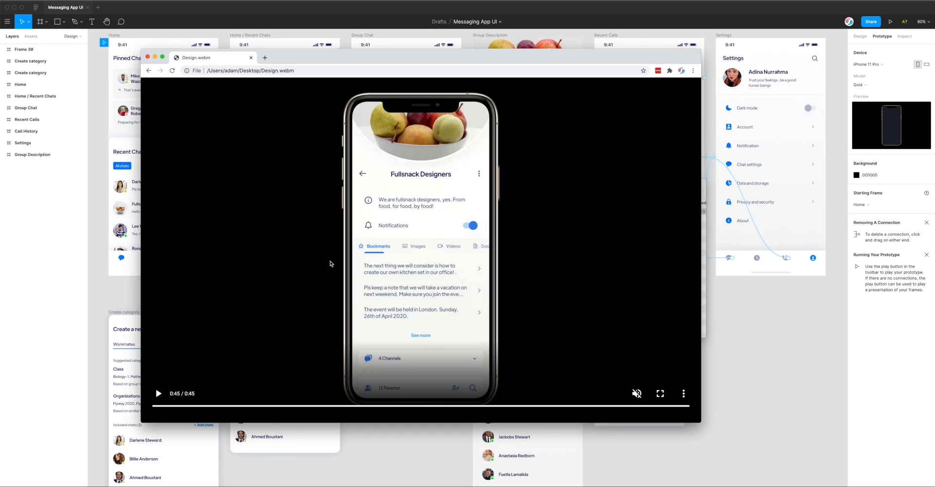
mouse_move(298, 255)
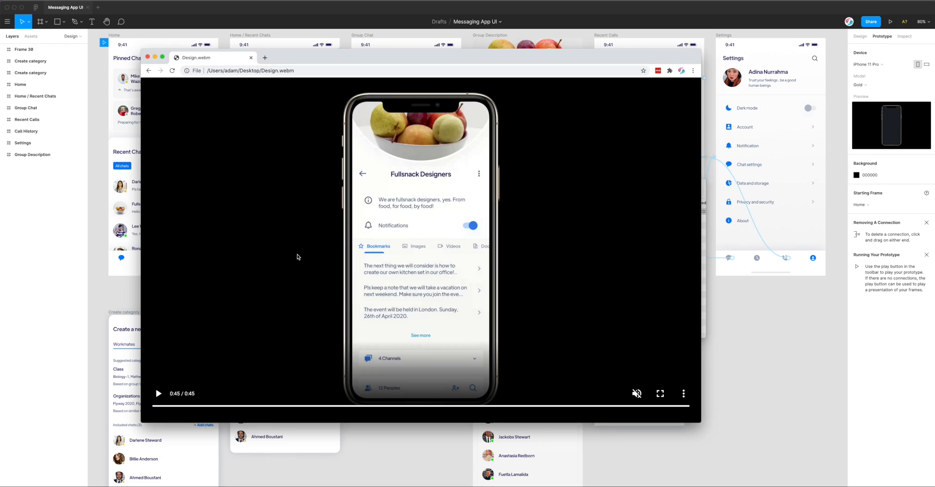
mouse_move(332, 178)
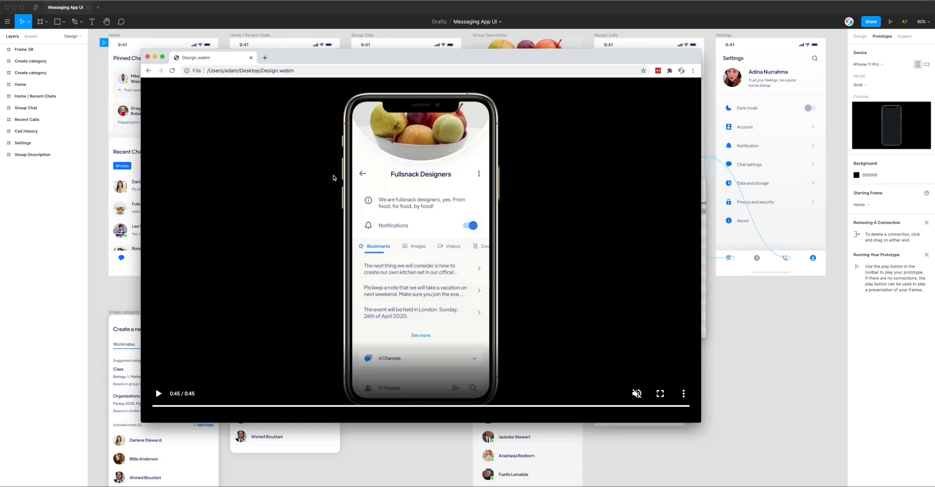
Replay Design.webm from the start, pausing on the Pinned Chats screen.
left_click(251, 70)
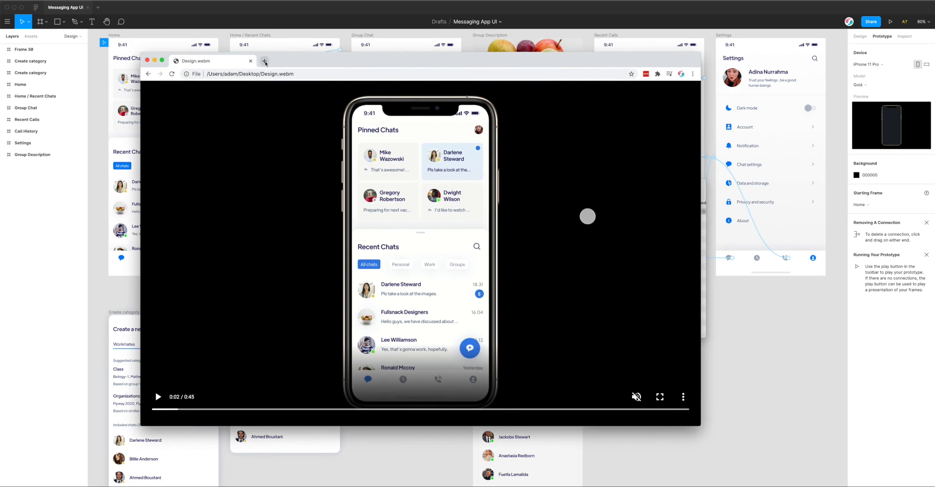
mouse_move(281, 201)
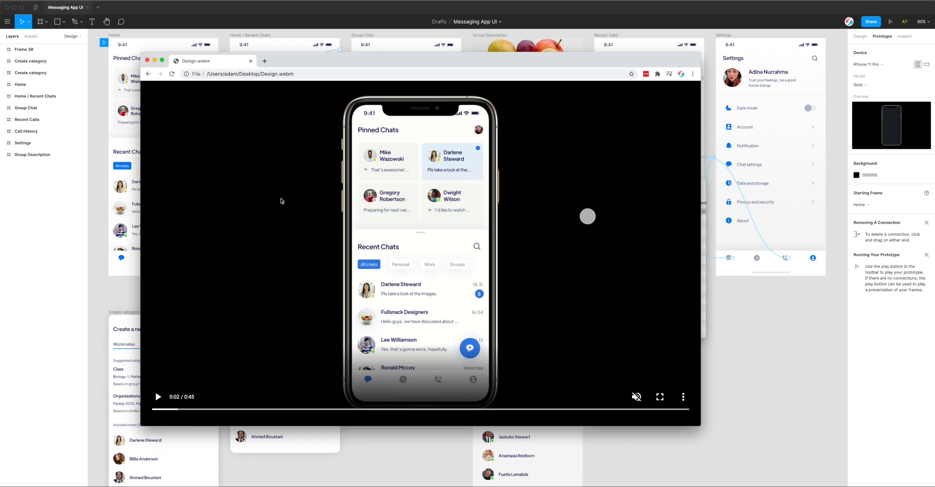
mouse_move(148, 73)
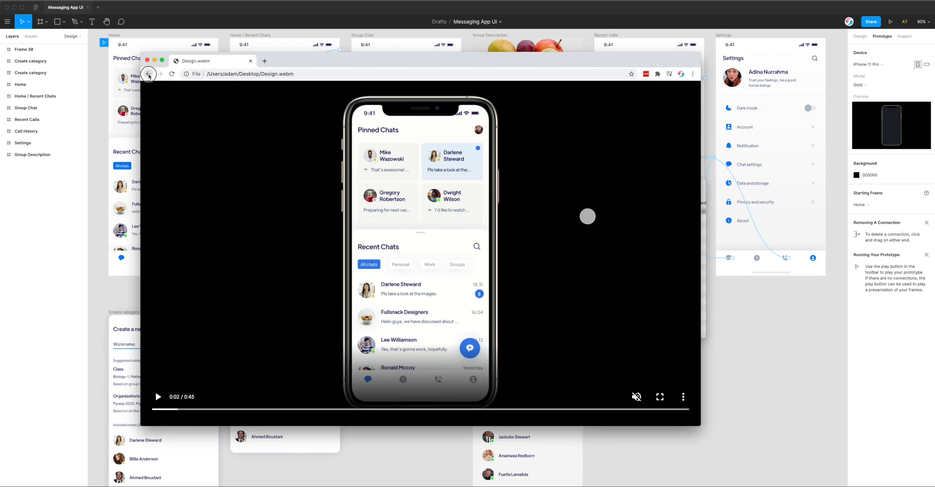
Return to the crypto.figmaticapp.com prototype and start recording, choosing to share a Chrome tab.
left_click(149, 74)
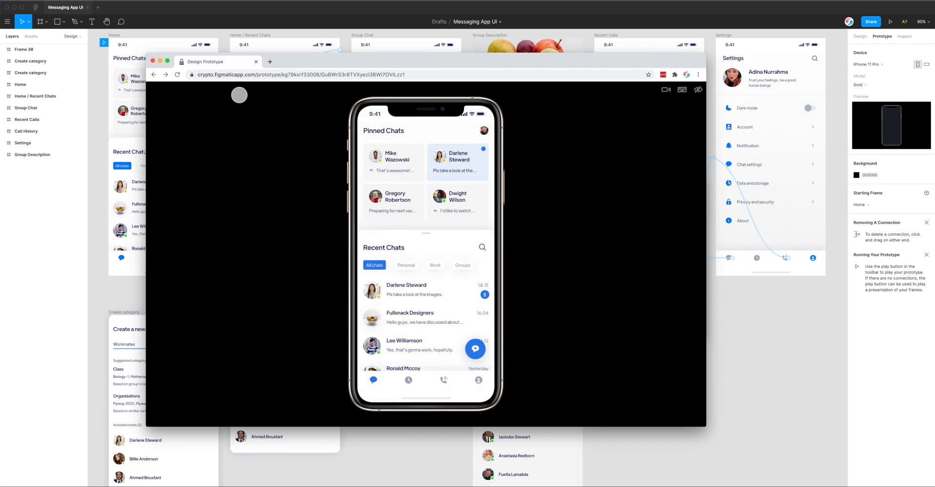
mouse_move(191, 420)
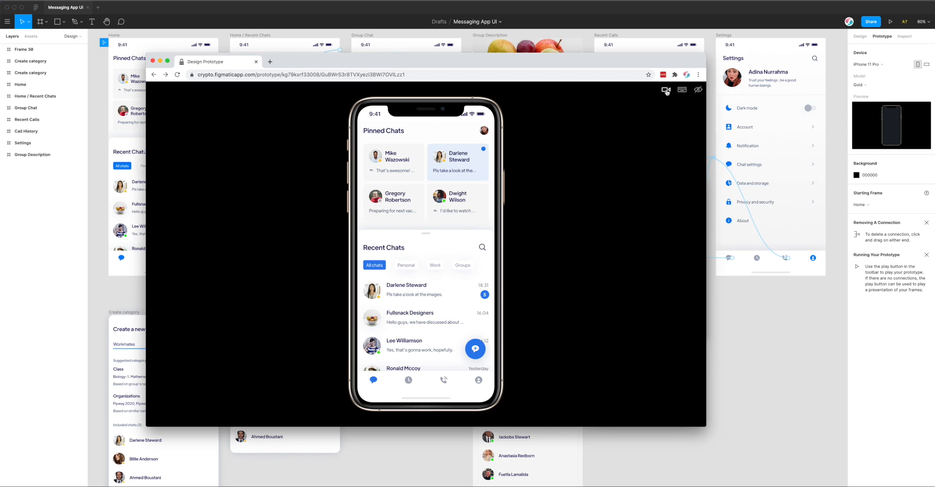
left_click(666, 90)
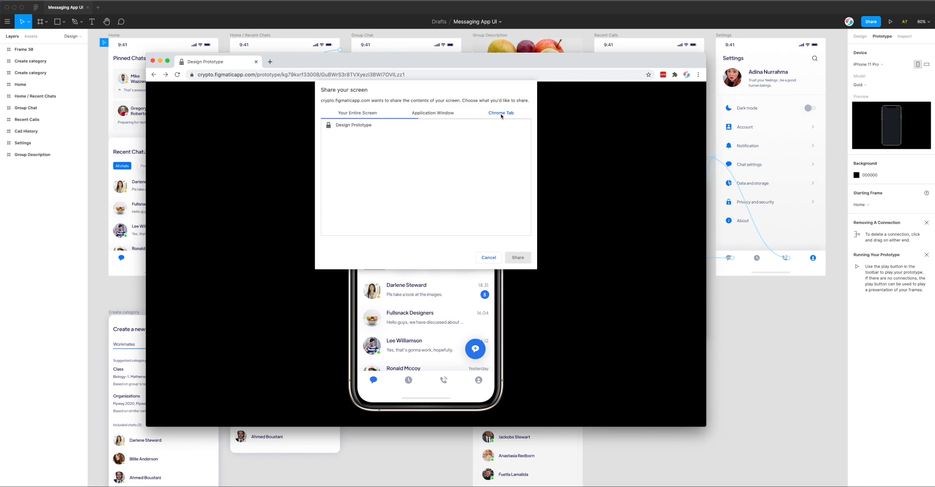
left_click(517, 257)
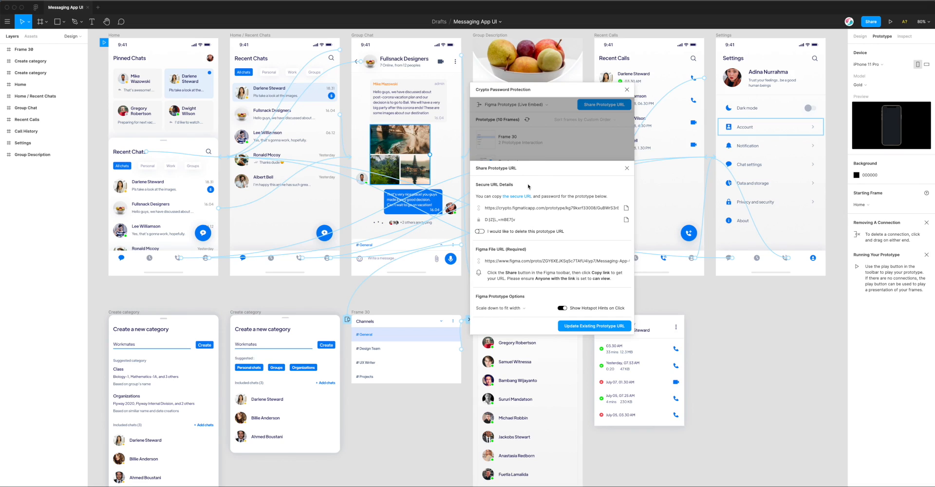
mouse_move(553, 94)
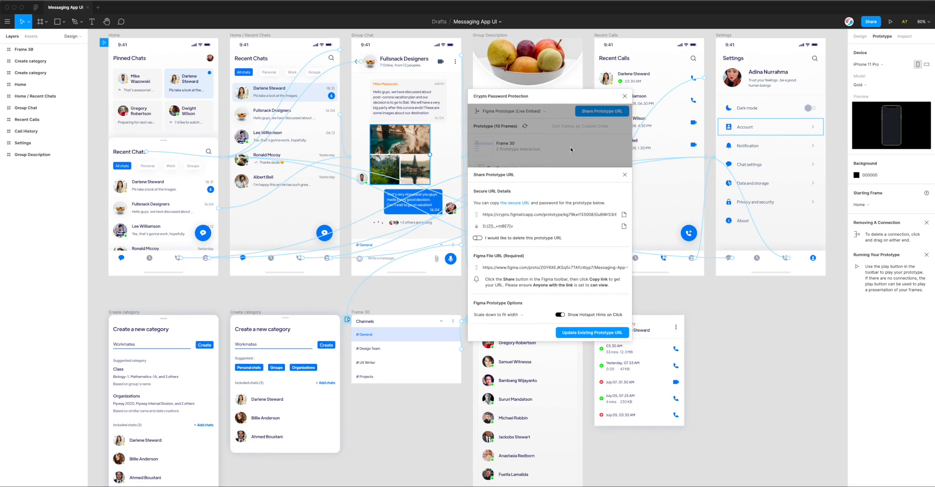
mouse_move(538, 178)
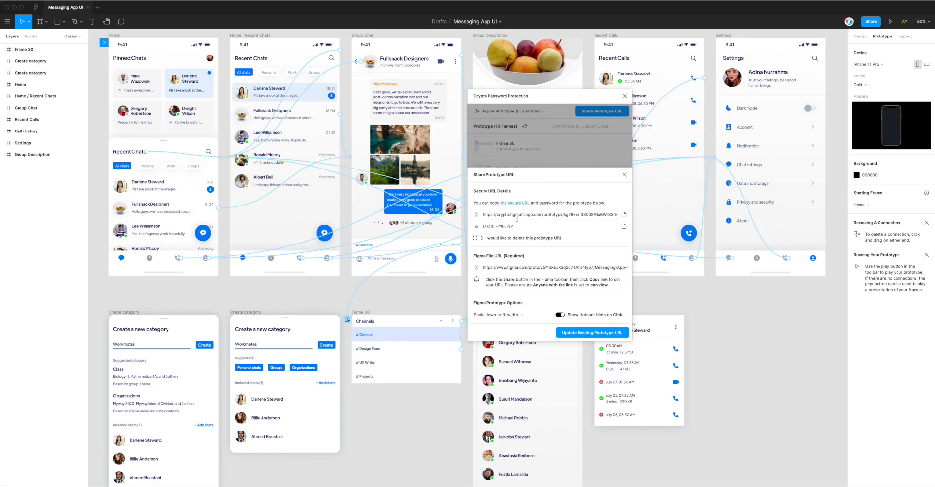
mouse_move(538, 192)
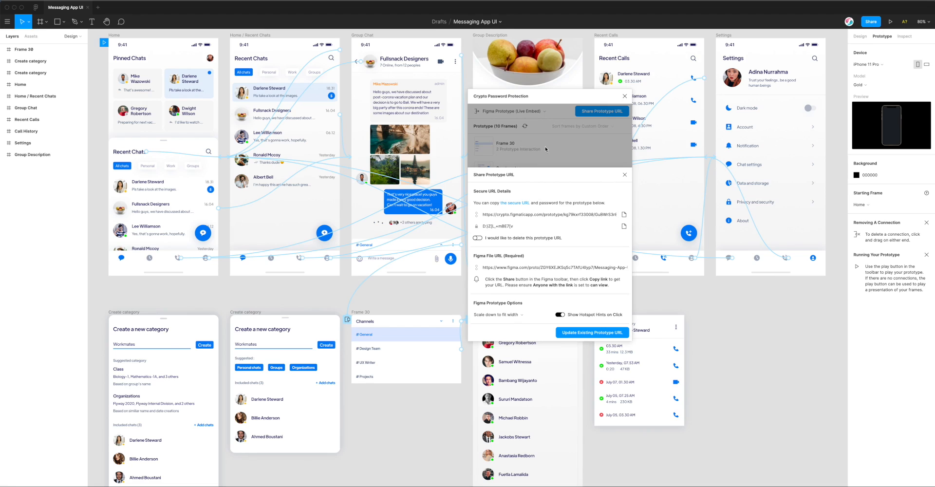
mouse_move(552, 147)
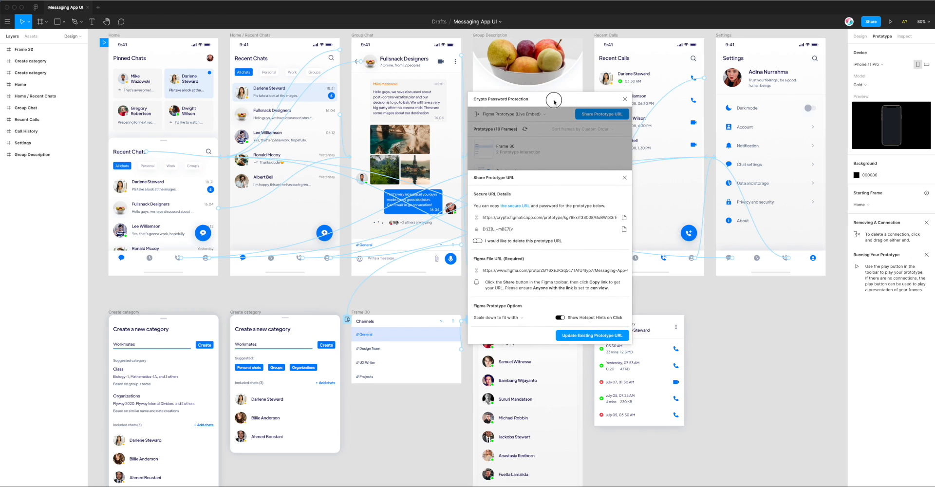
mouse_move(557, 125)
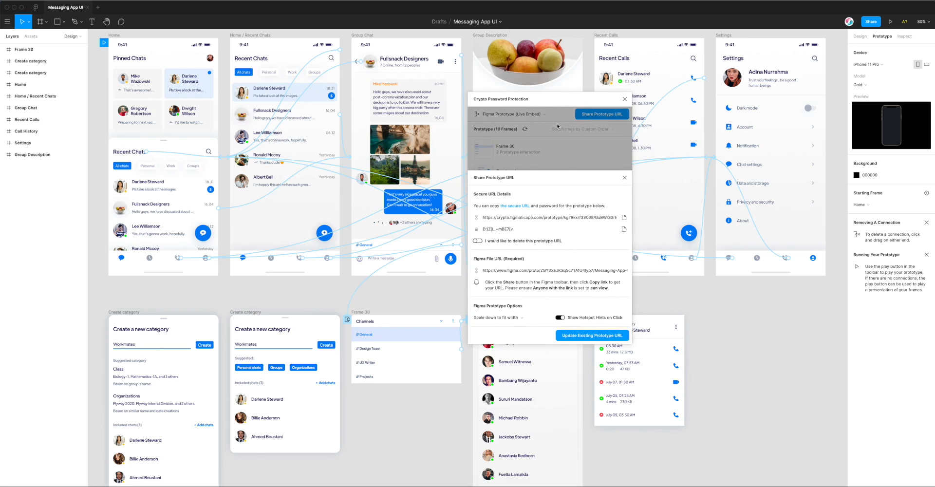
mouse_move(561, 136)
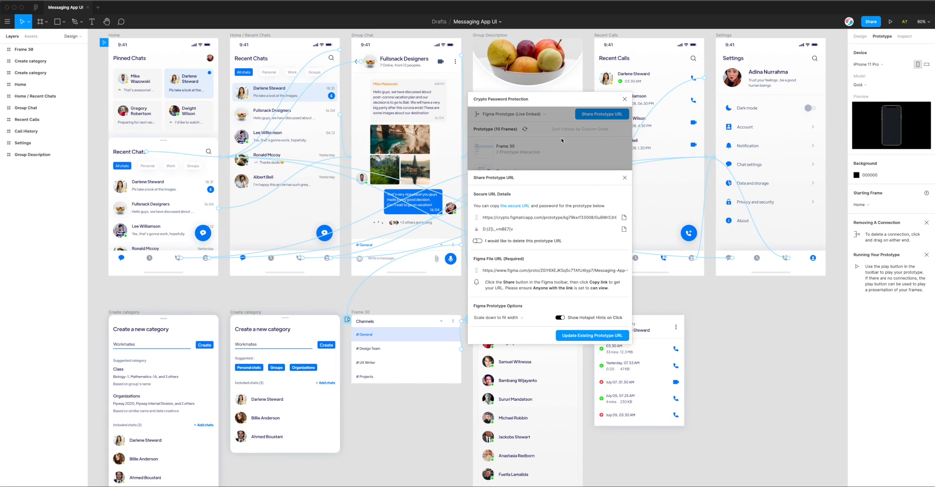
Close the Share Prototype URL panel to reveal the list of 10 prototype frames.
left_click(624, 178)
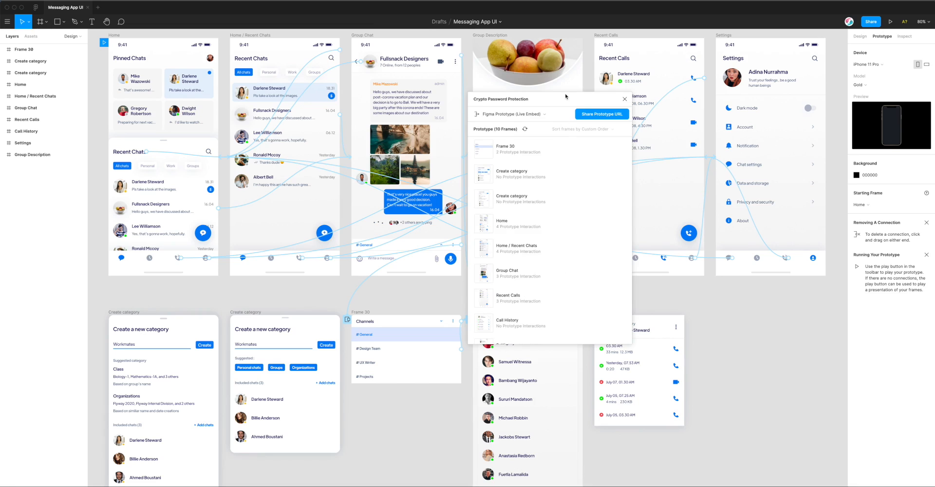